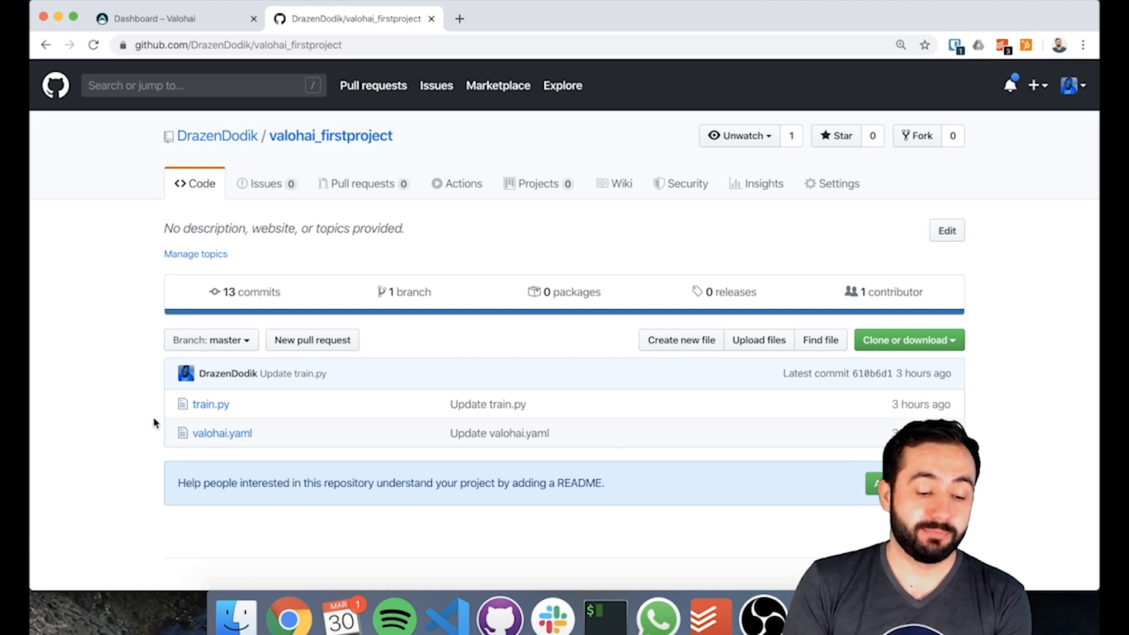
Review train.py and valohai.yaml in the GitHub repository before returning to the file list
click(211, 404)
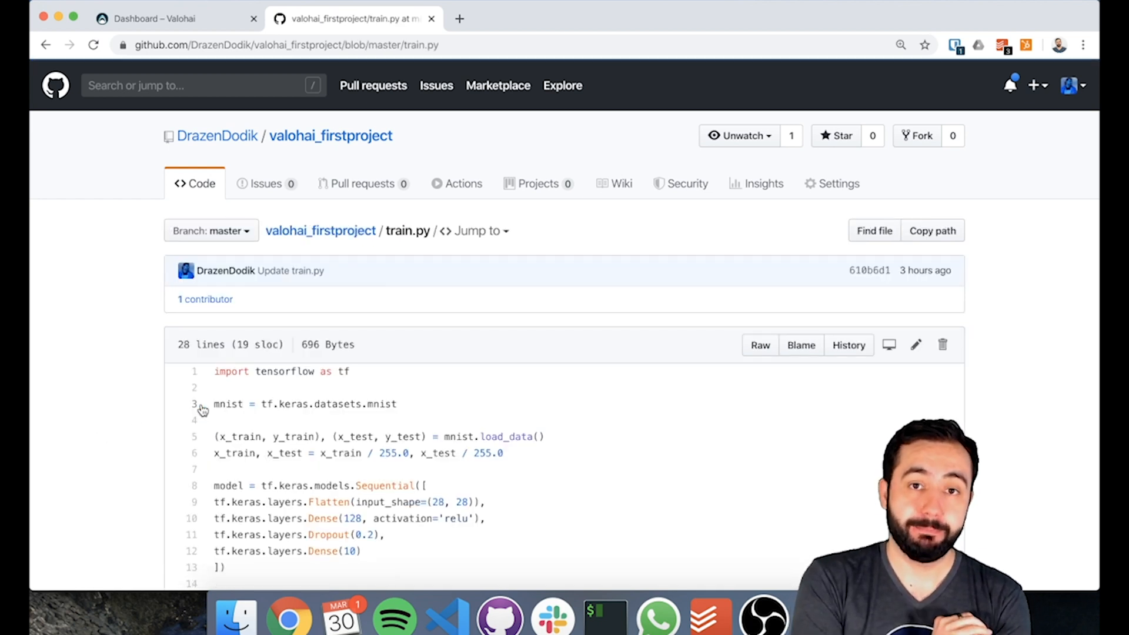
scroll(down, 3)
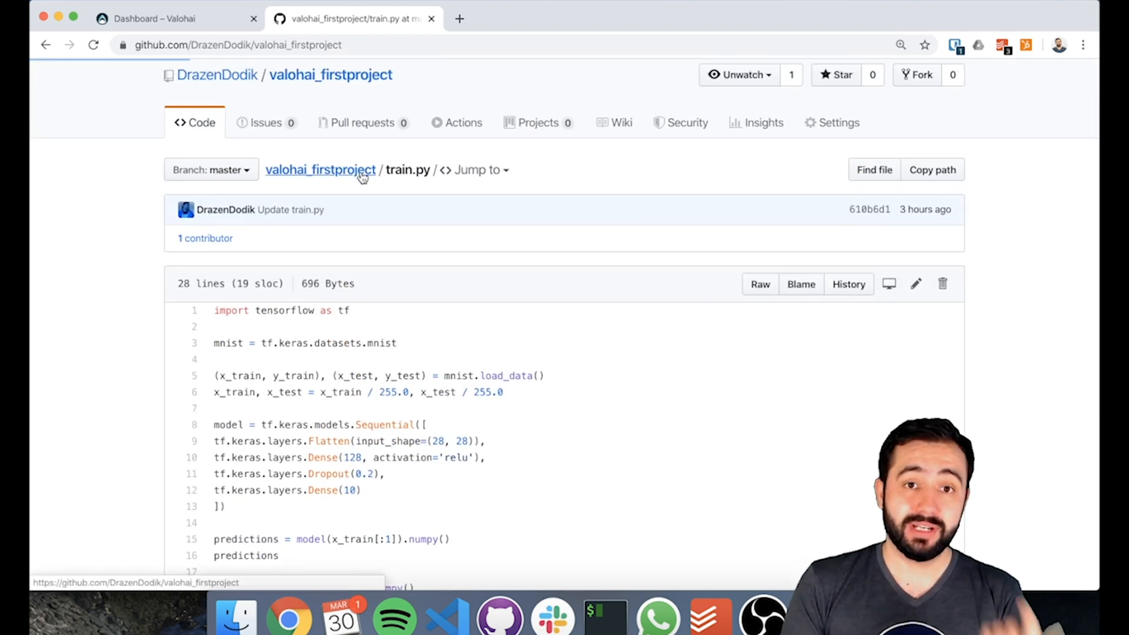
click(320, 170)
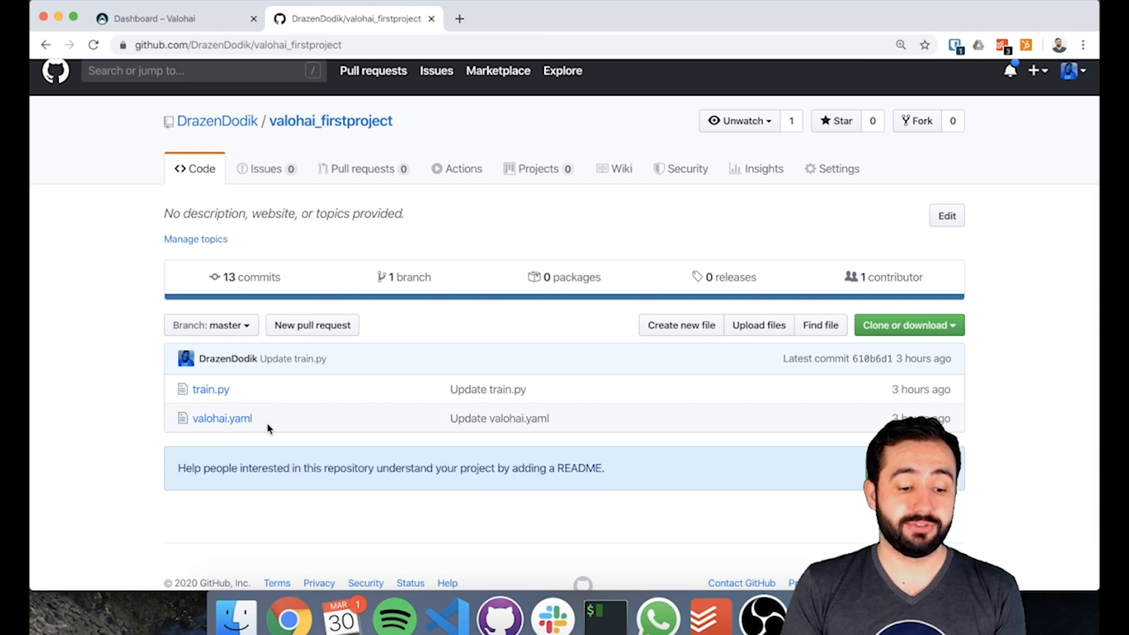
mouse_move(264, 425)
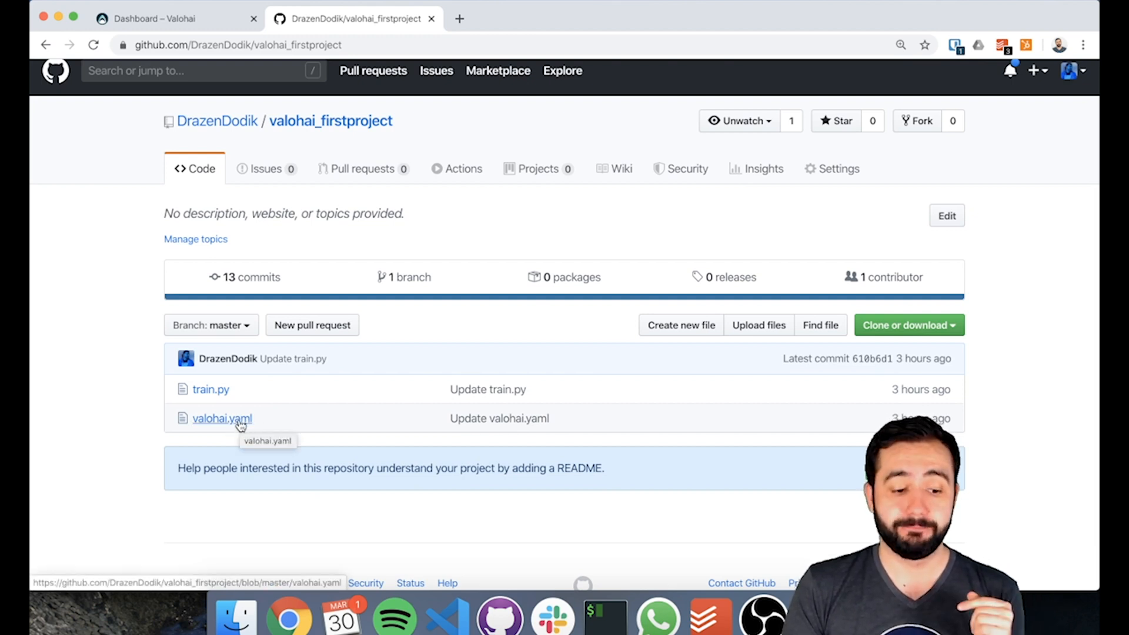
click(222, 418)
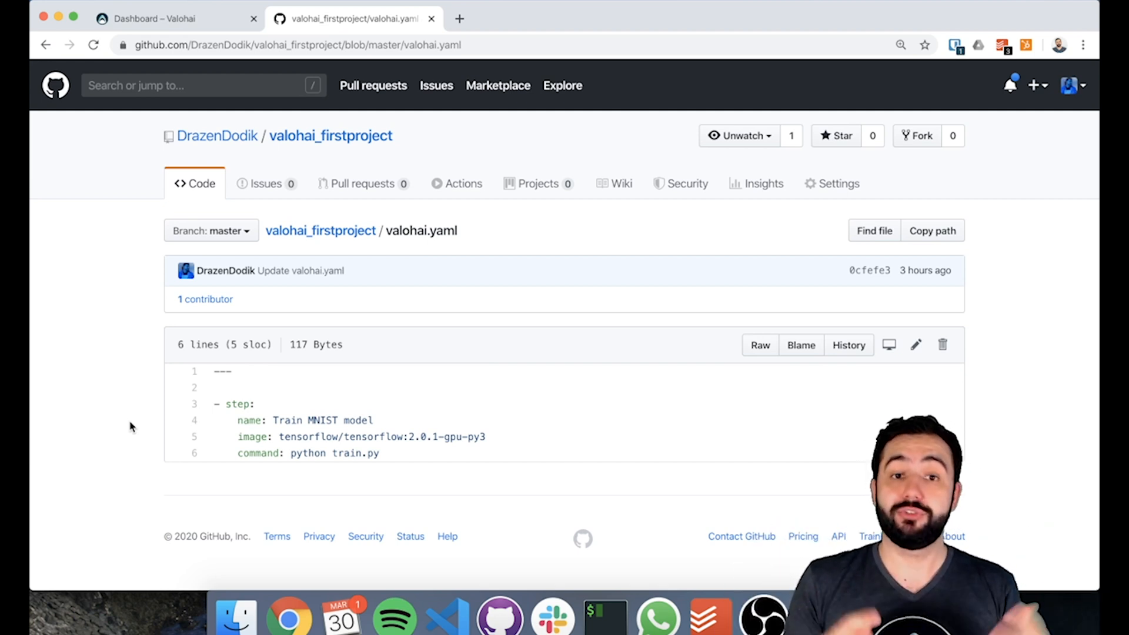
mouse_move(320, 231)
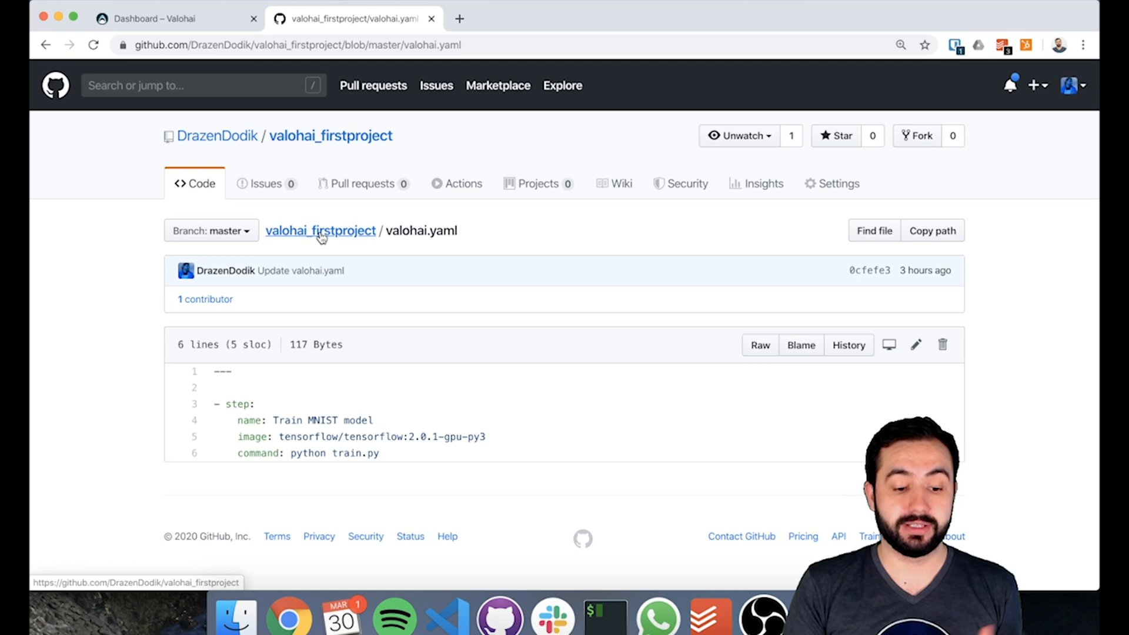
click(320, 230)
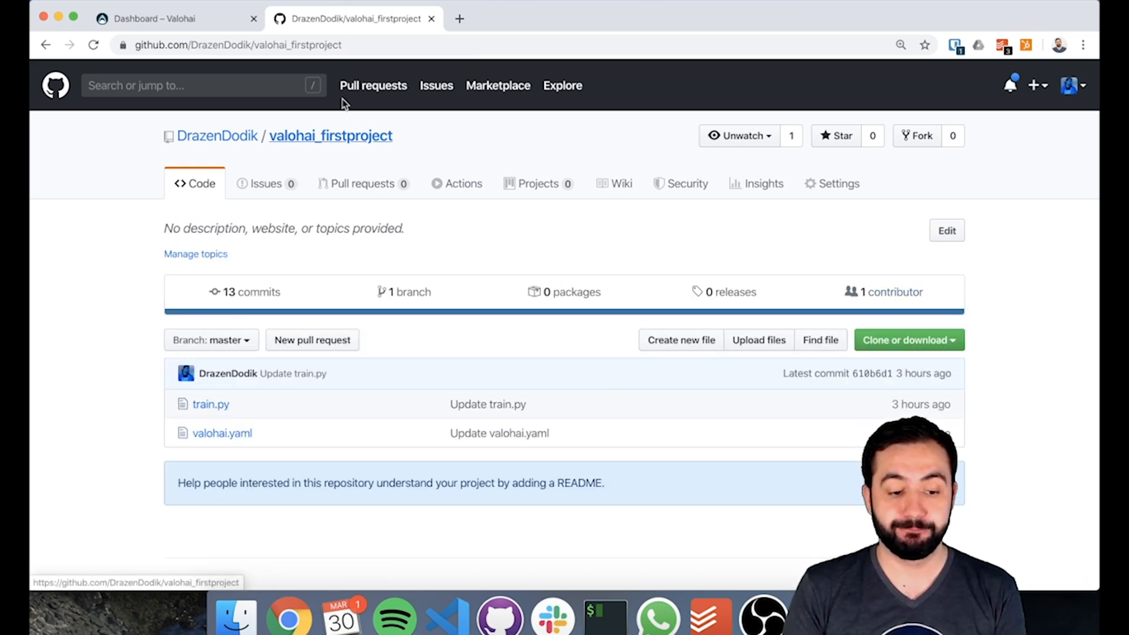
Create a new Valohai project named myfirstvalohaiproject from the dashboard
click(173, 18)
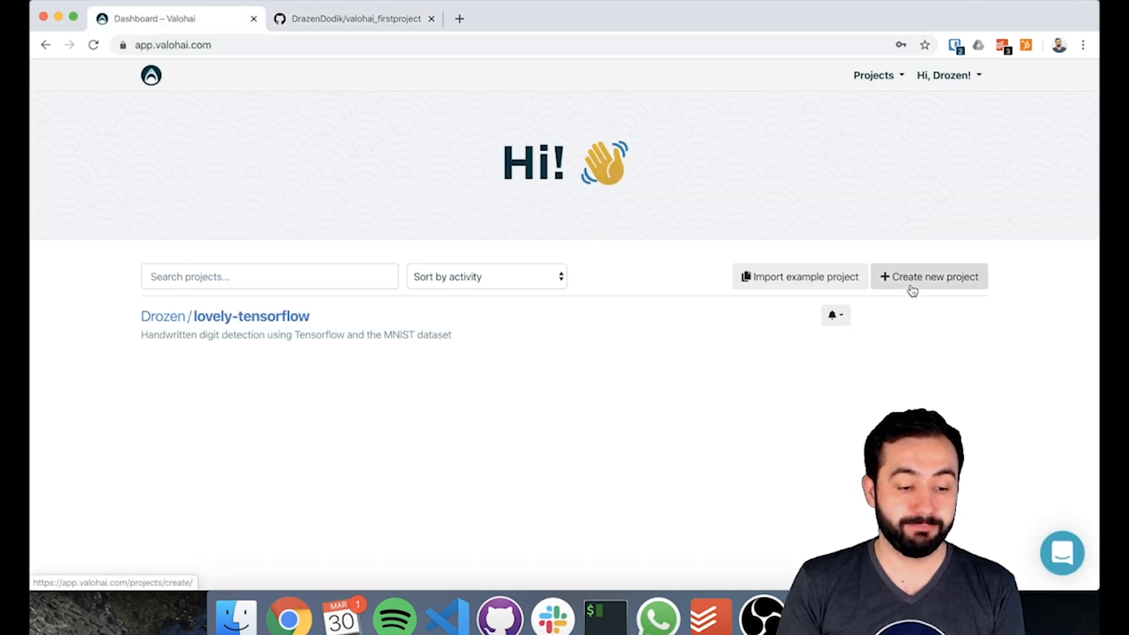
click(929, 276)
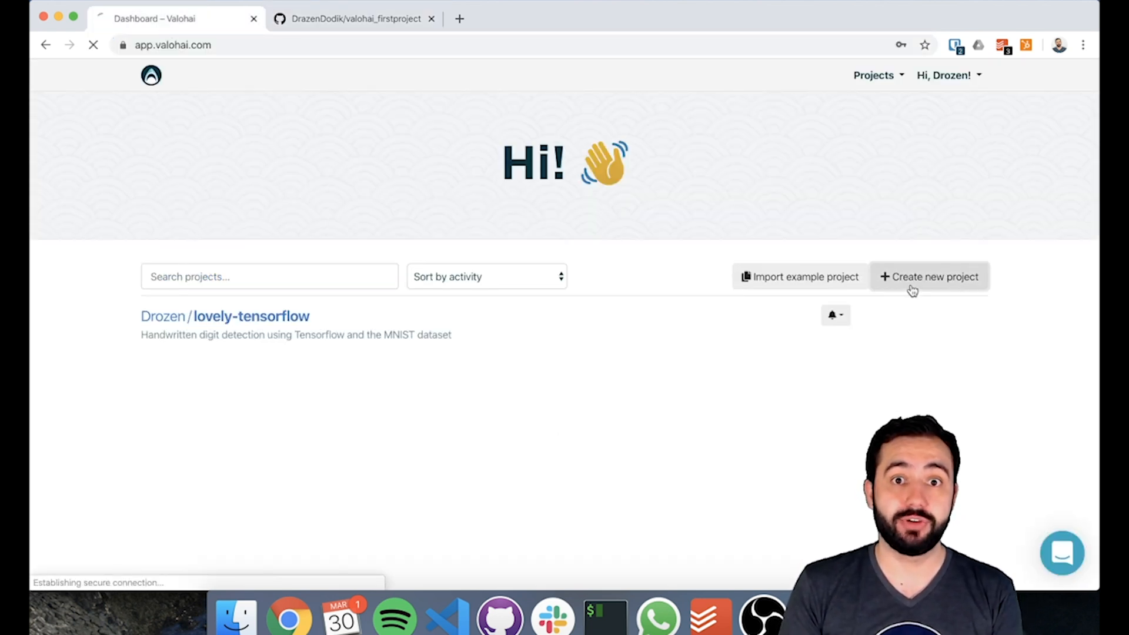
click(928, 277)
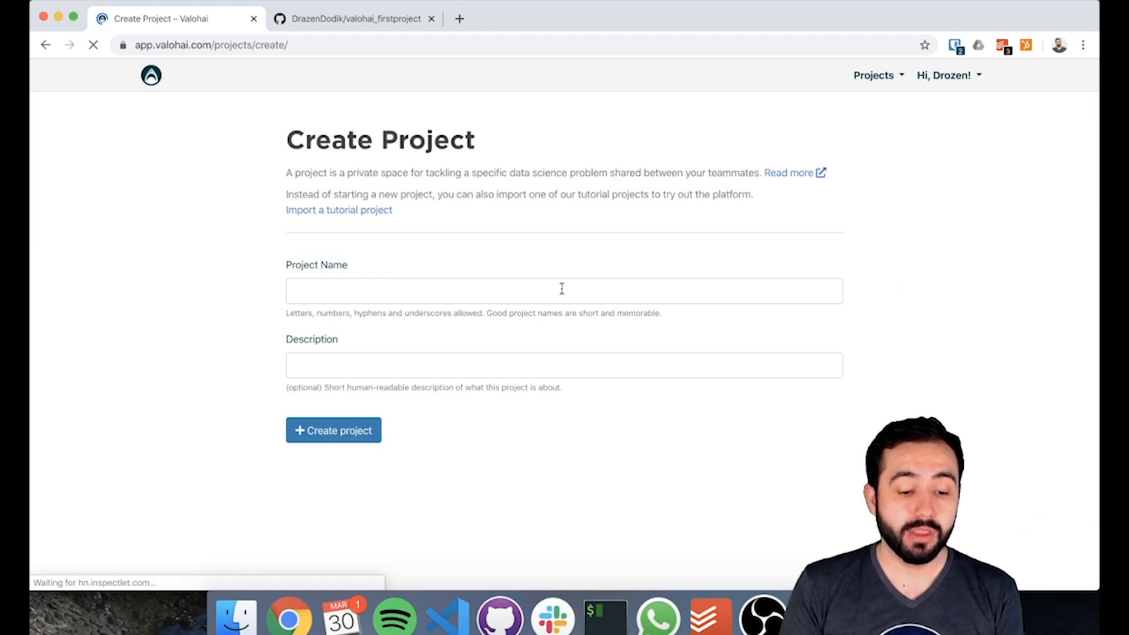
text(myfirstvalohaiproject)
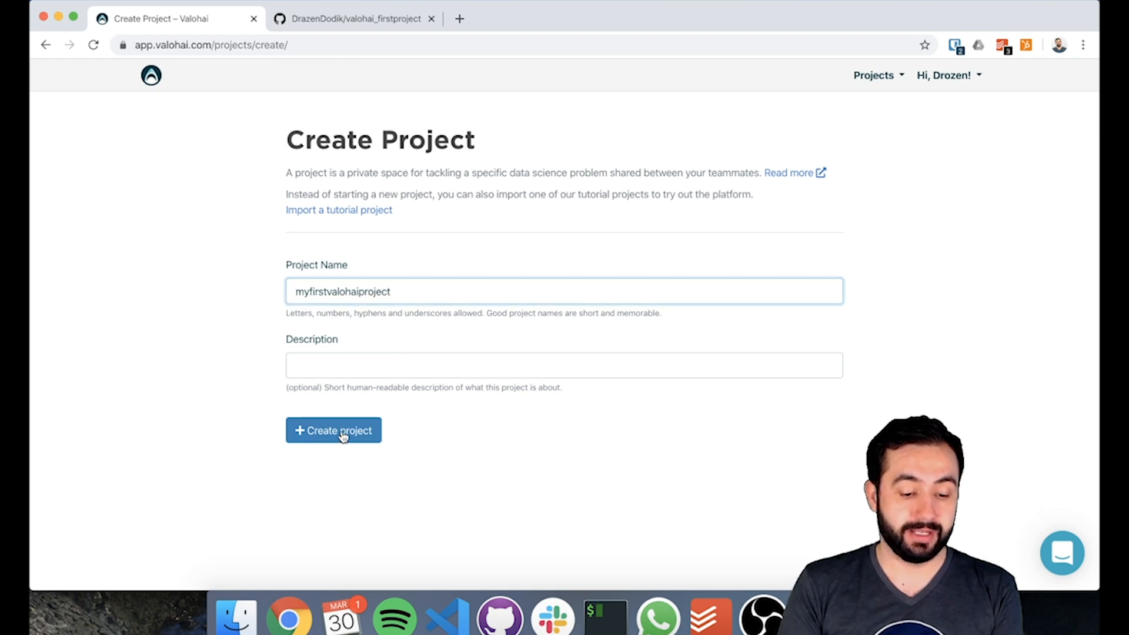
click(333, 429)
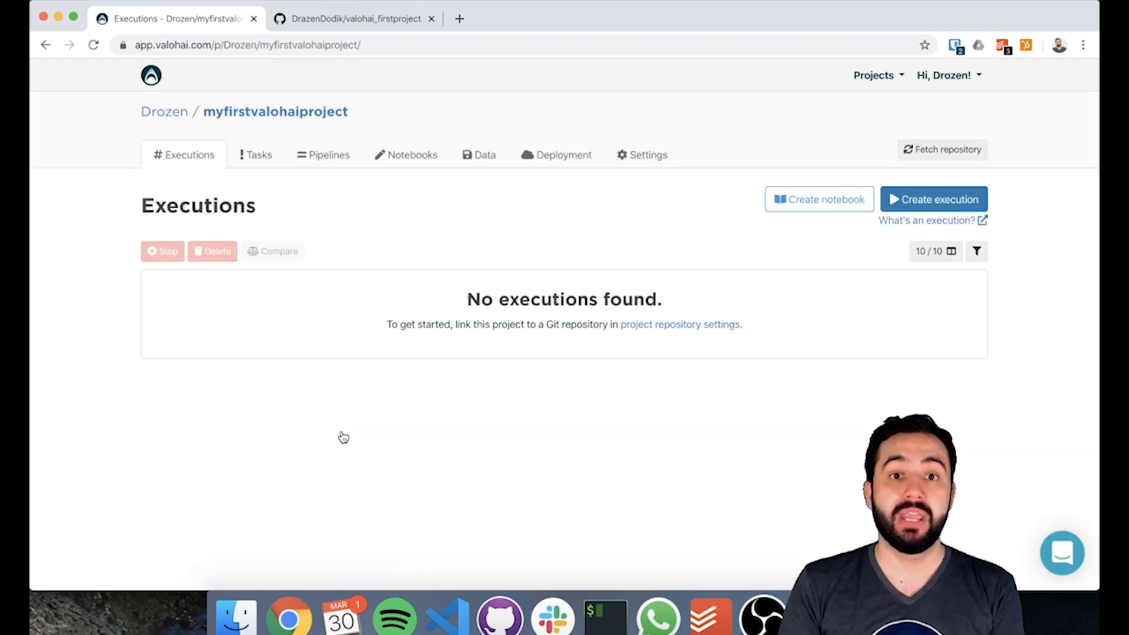
mouse_move(511, 393)
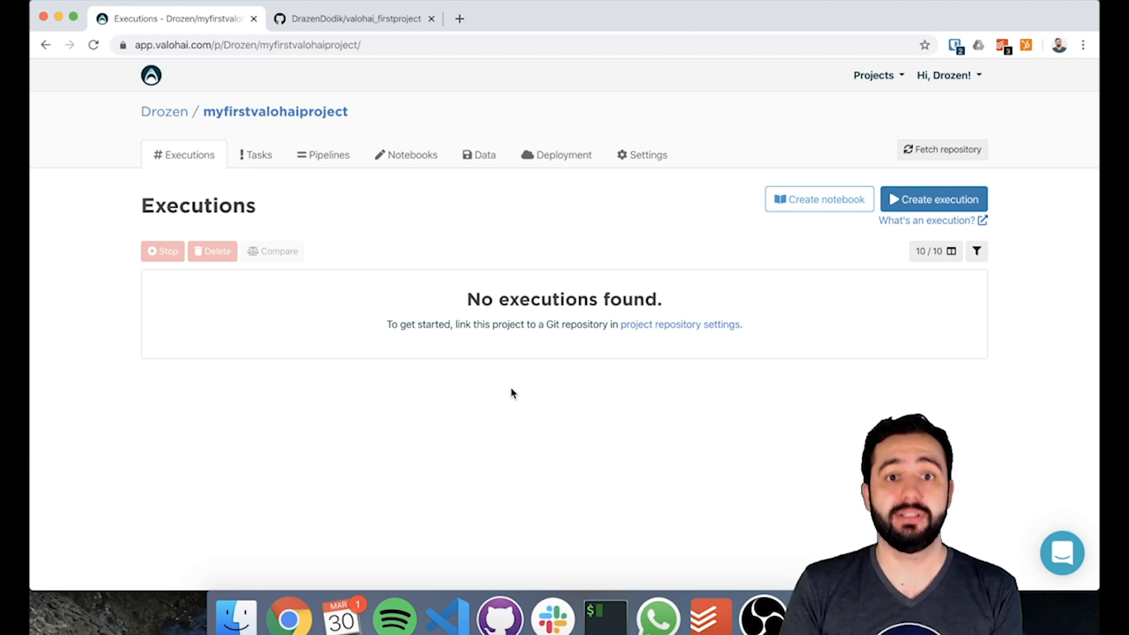
mouse_move(680, 324)
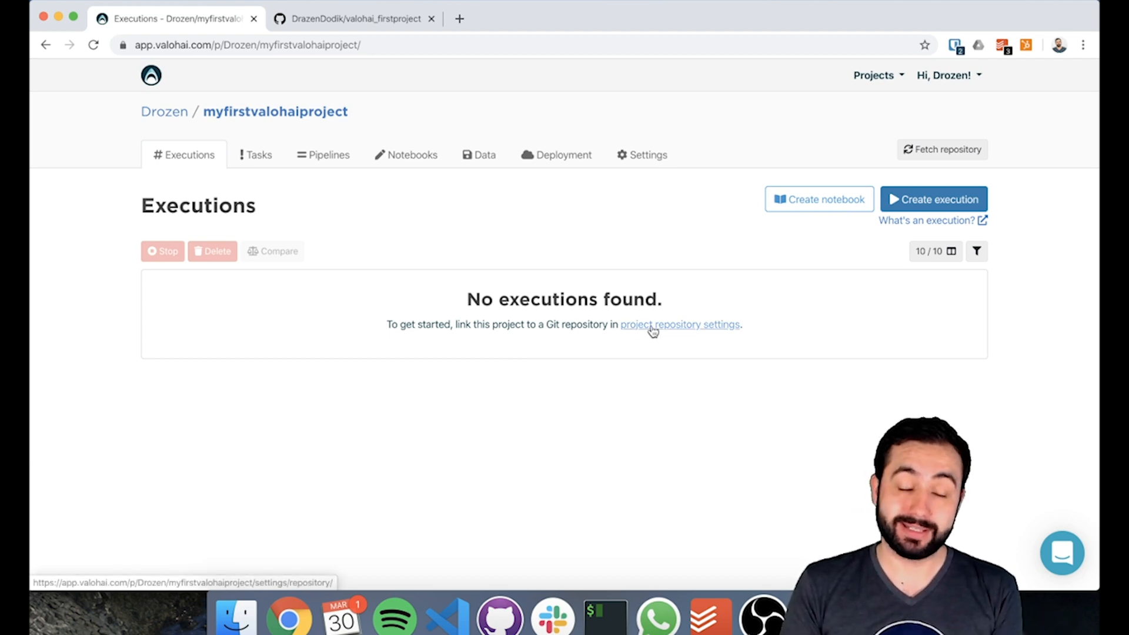
mouse_move(617, 170)
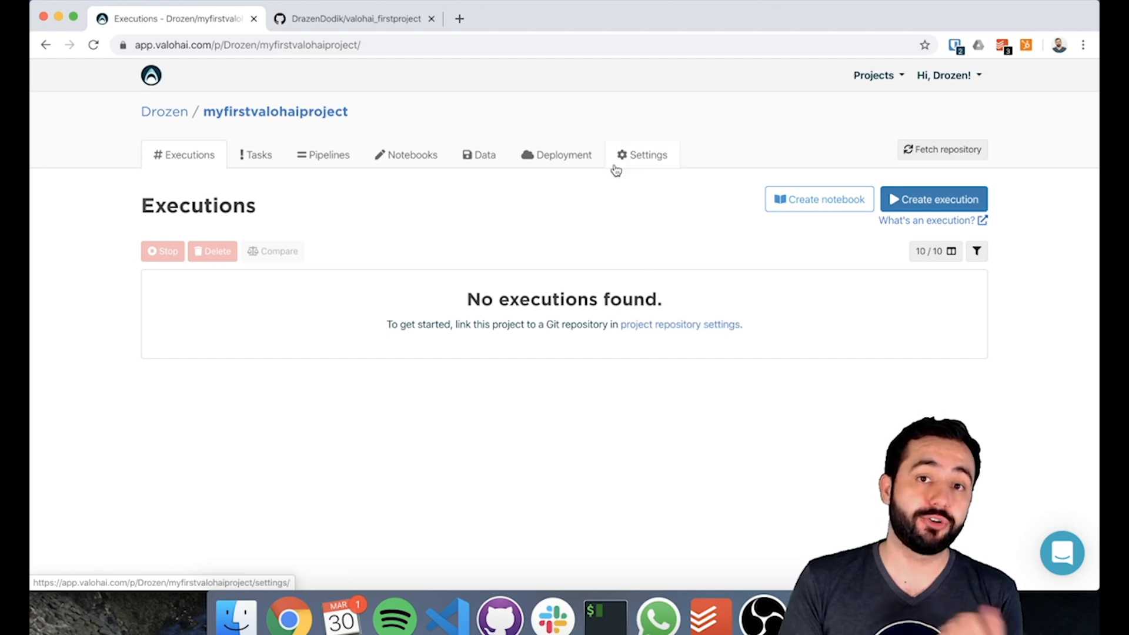
Link the valohai_firstproject GitHub repo with fetch reference master in Settings > Repository and save
click(642, 154)
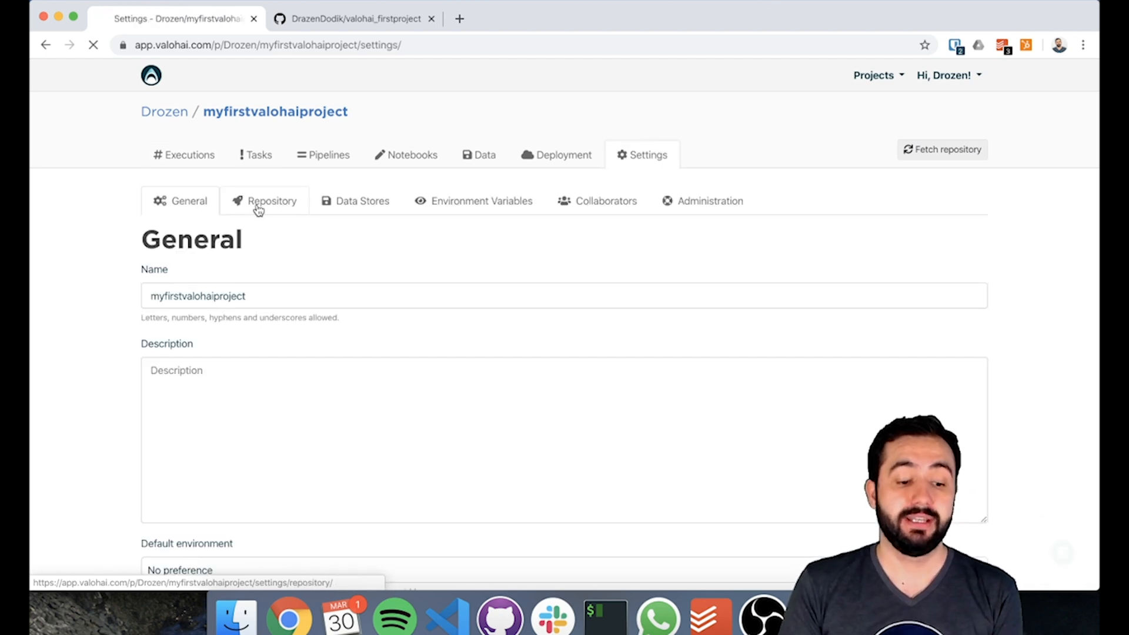
click(272, 201)
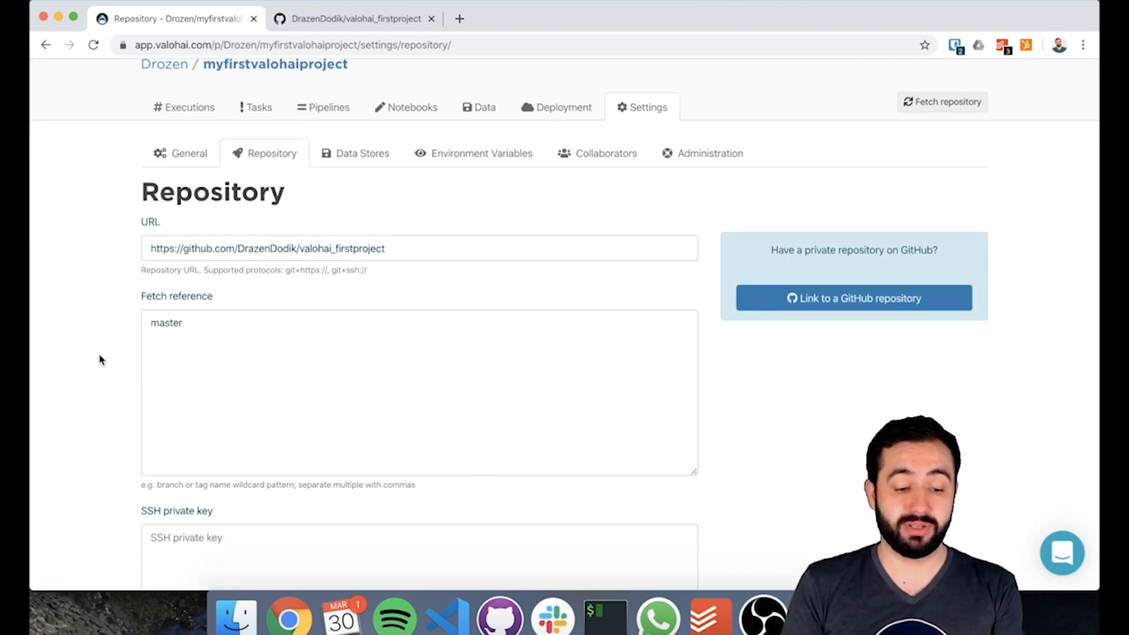
scroll(down, 3)
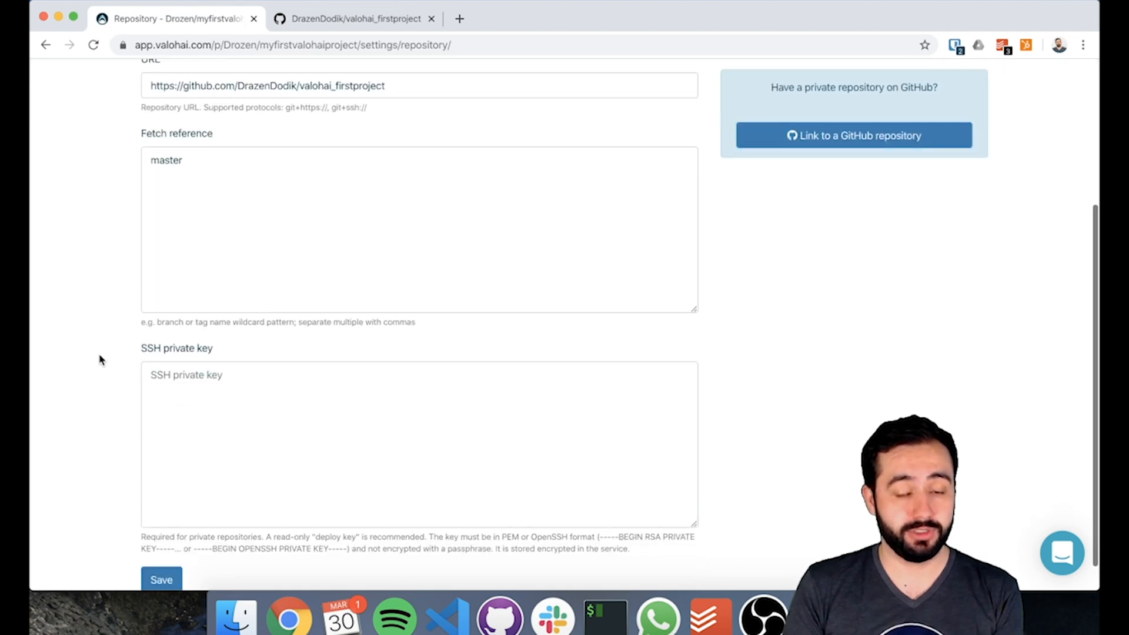
click(161, 580)
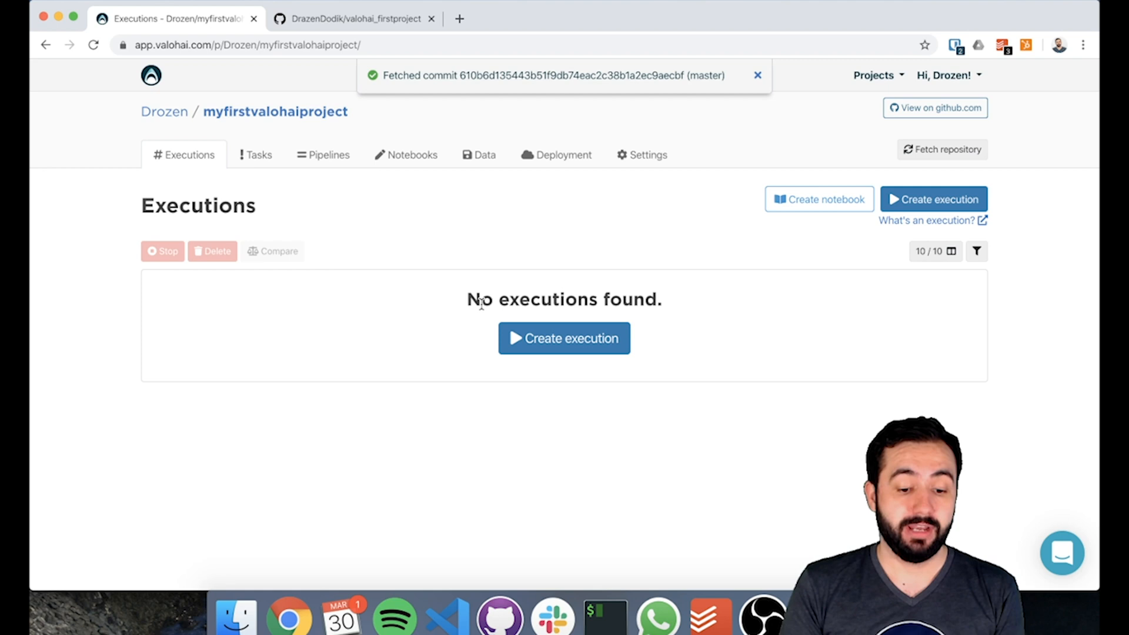
mouse_move(468, 292)
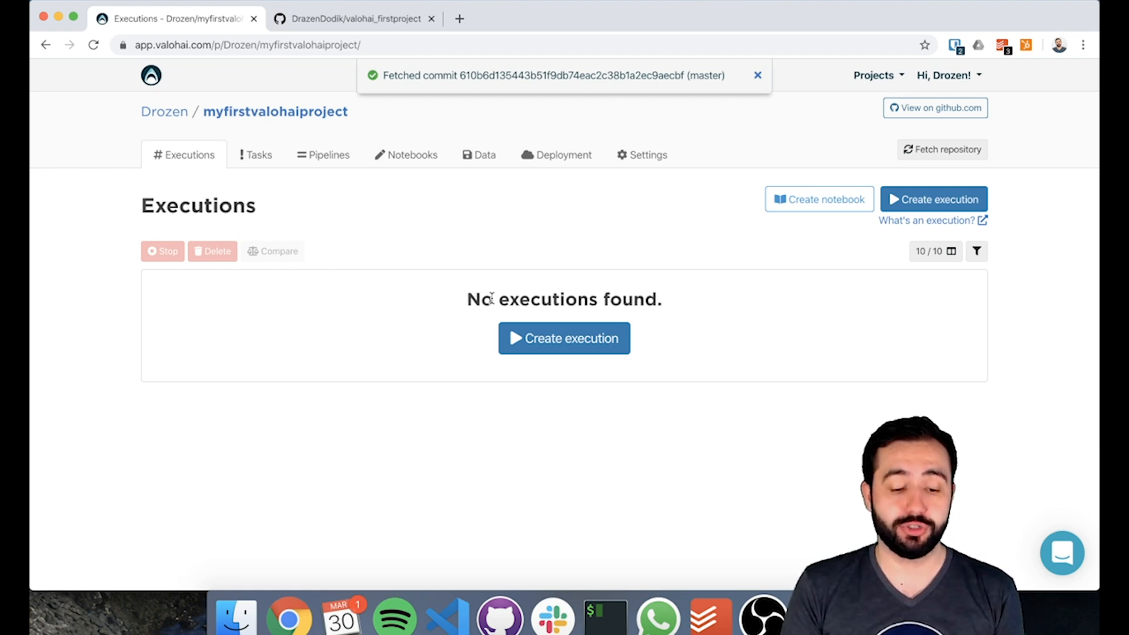
Launch a Train MNIST model execution on Azure NC6 with the TensorFlow 2.0.1 GPU image running python train.py
click(564, 339)
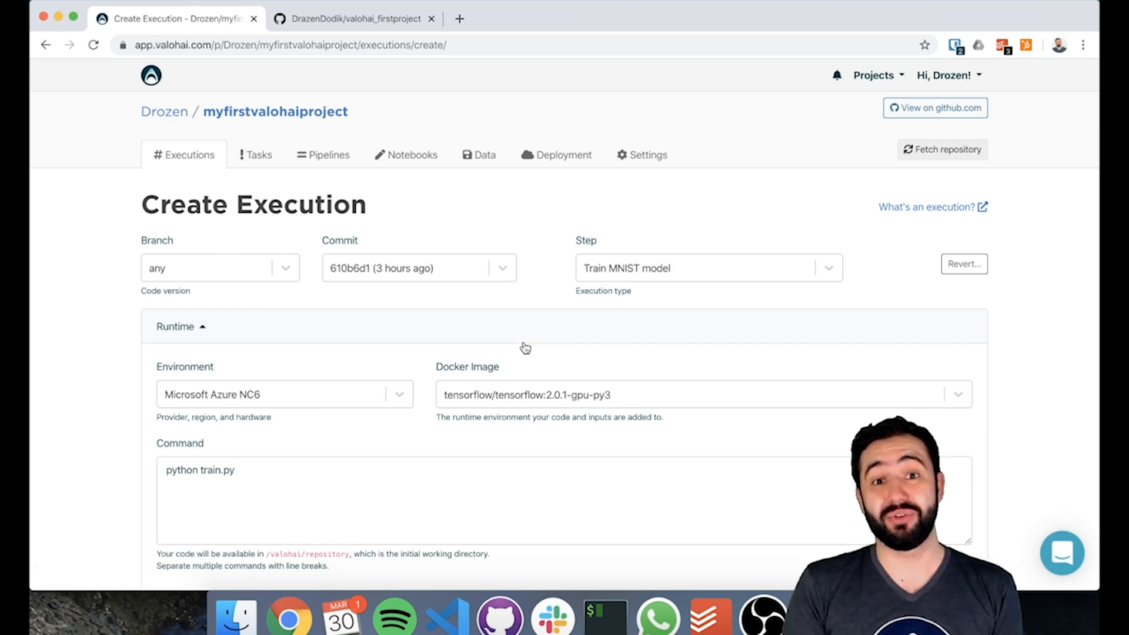
mouse_move(529, 315)
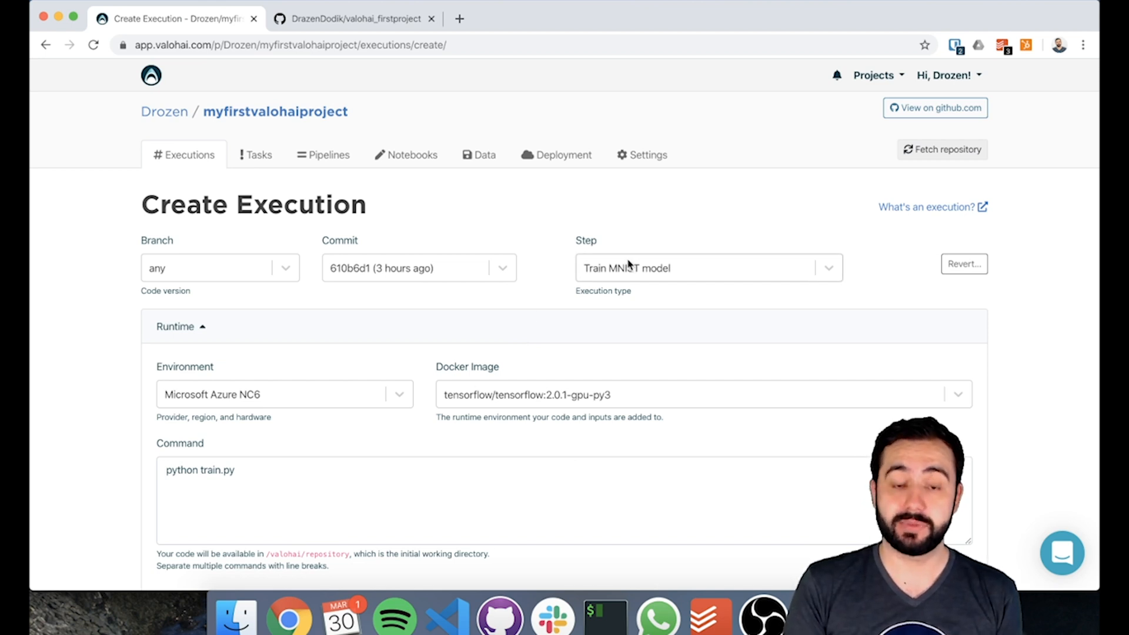
scroll(down, 3)
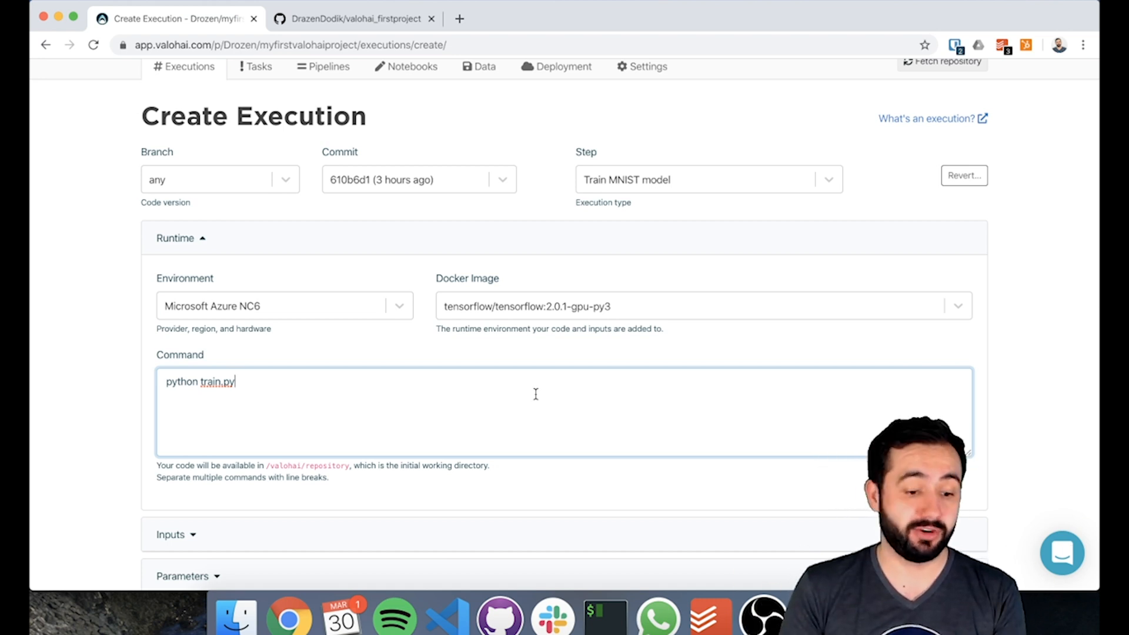
scroll(down, 3)
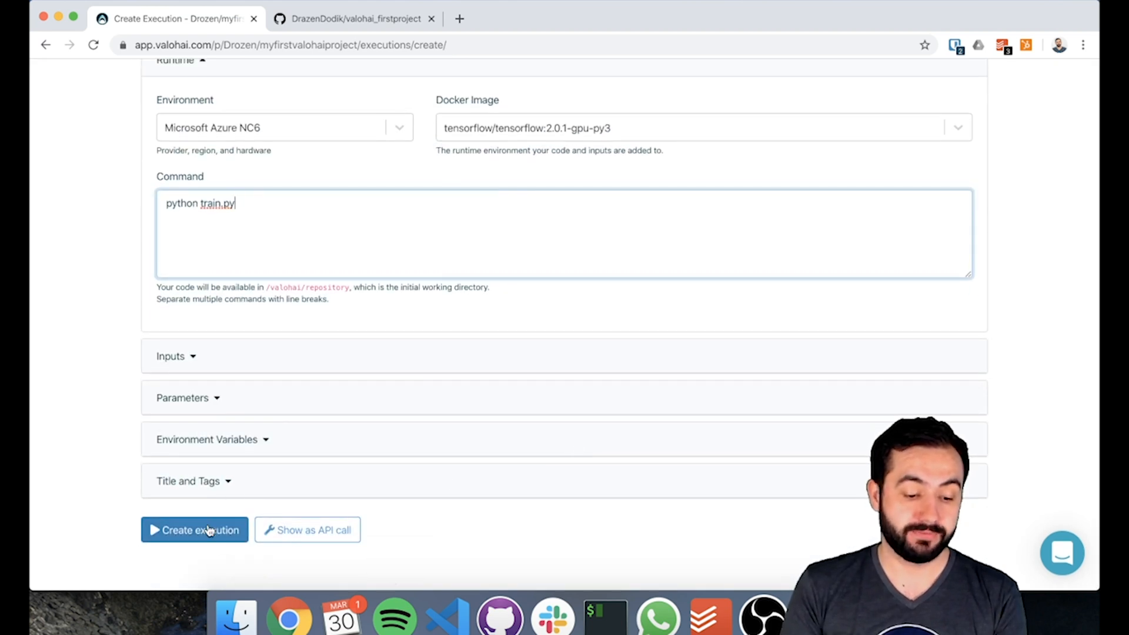
click(193, 530)
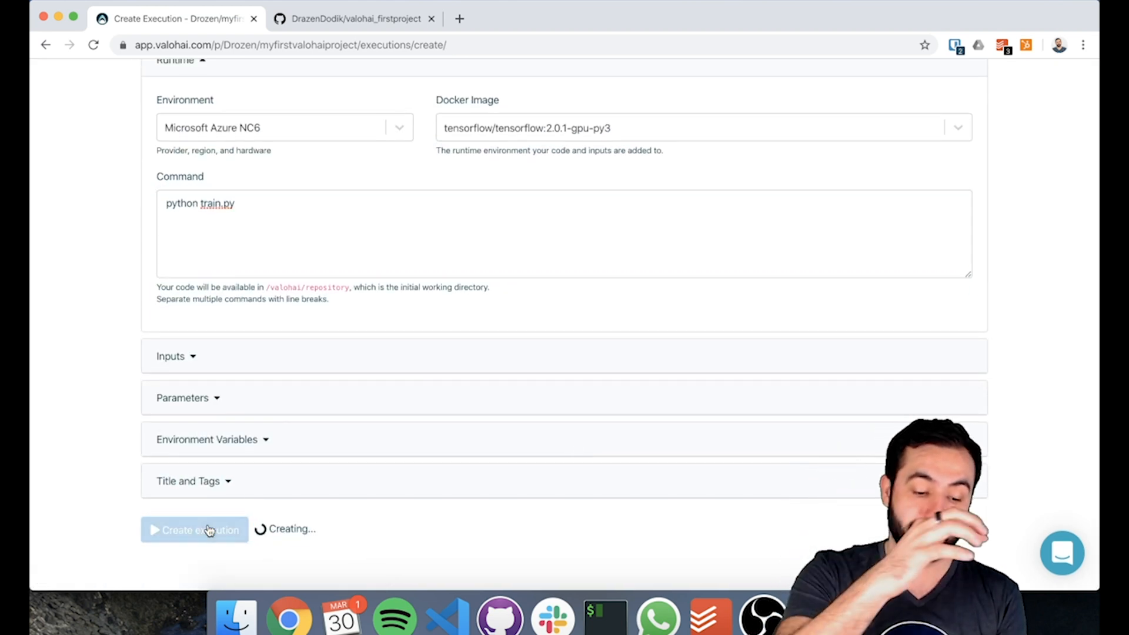
Follow execution #1's log through 5 epochs to the final accuracy 0.9771 and completion message
click(194, 529)
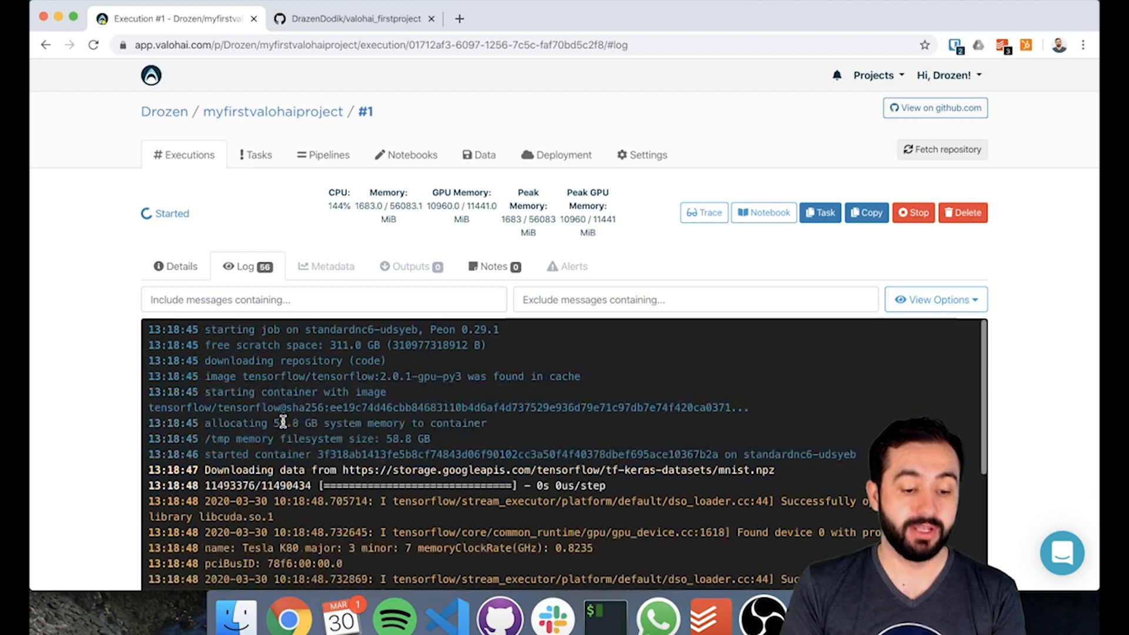
mouse_move(230, 380)
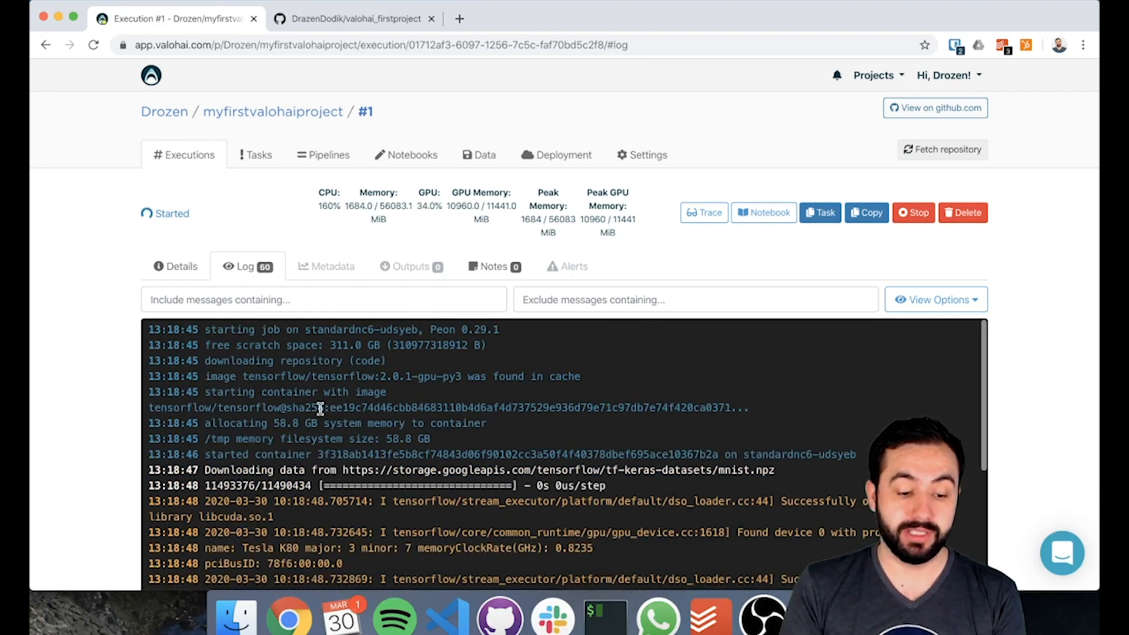
scroll(down, 3)
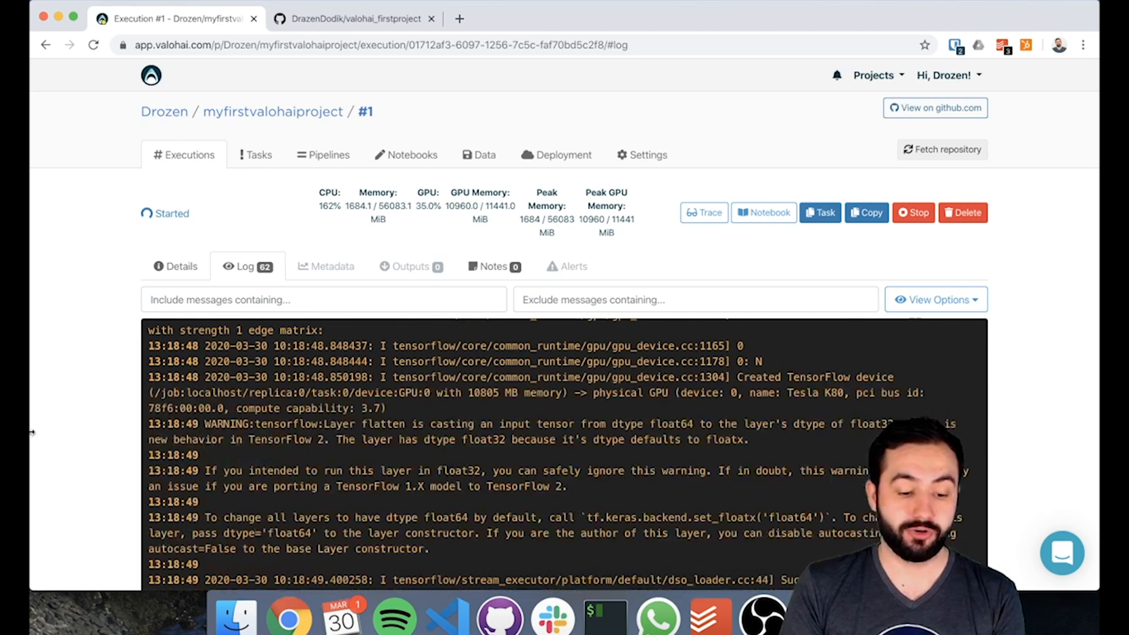
scroll(down, 3)
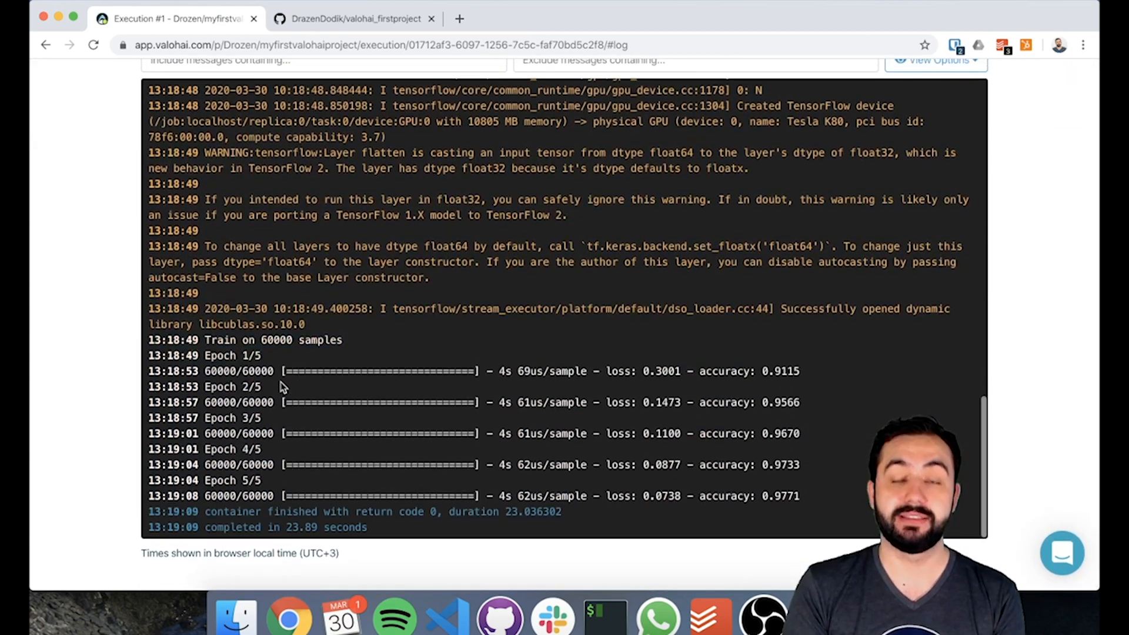